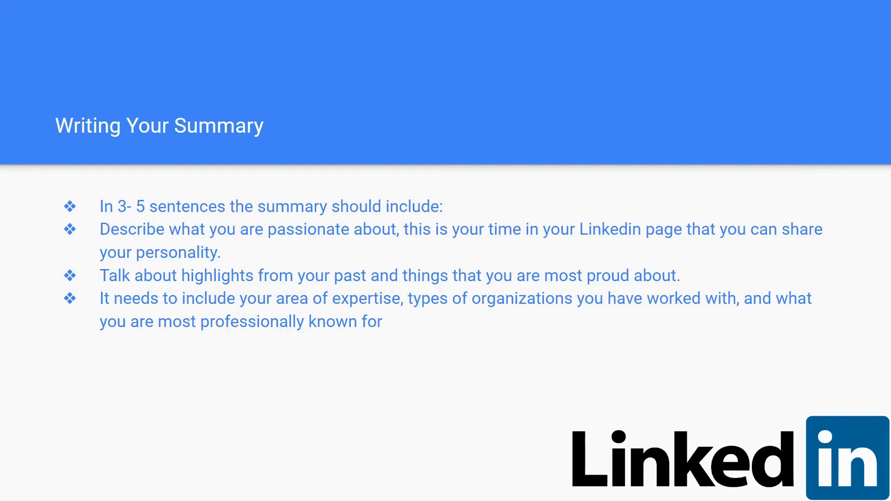
- Advance from the 'Writing Your Summary' slide to 'Customizing Your URL' with the Right Arrow
key(Right)
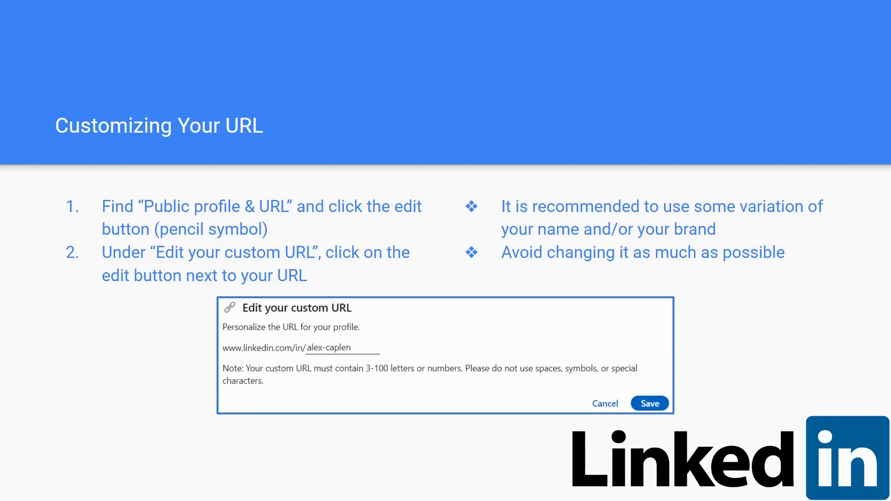